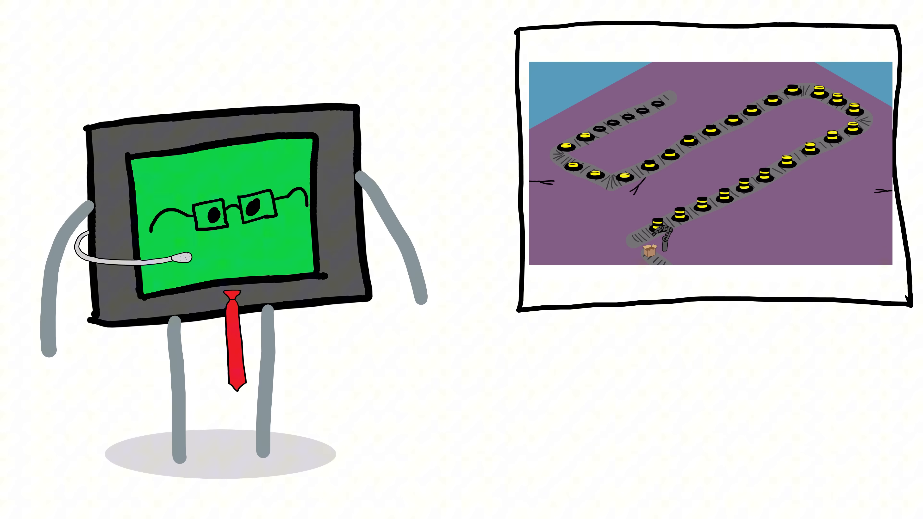
# Draw a red freehand loop around the hats near the start of the conveyor belt
pyautogui.moveTo(648, 247); pyautogui.dragTo(783, 170)
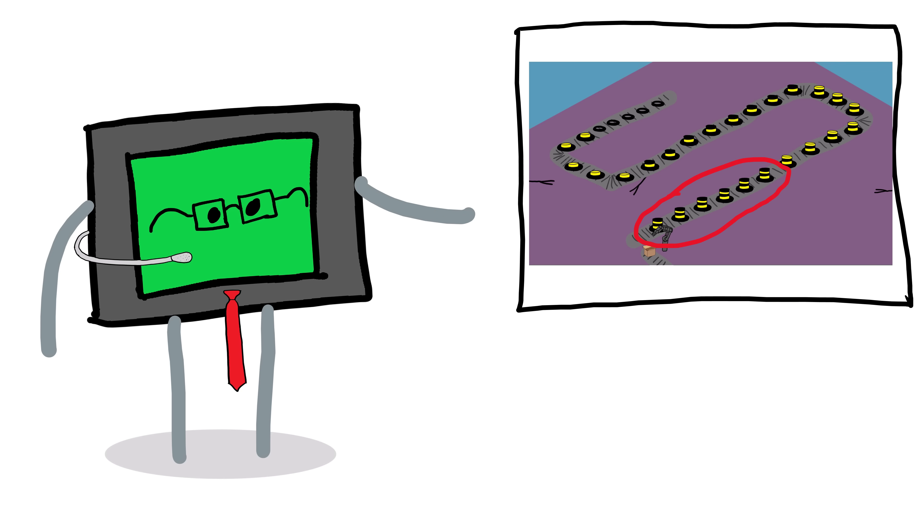